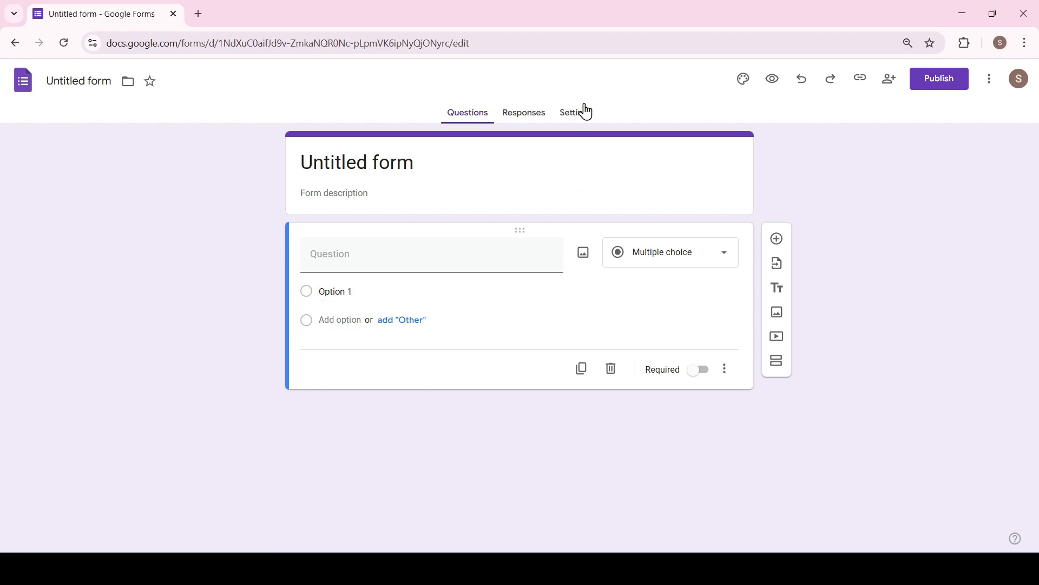
Step: Enable 'Make this a quiz' in Settings with grades released immediately after each submission
left_click(575, 112)
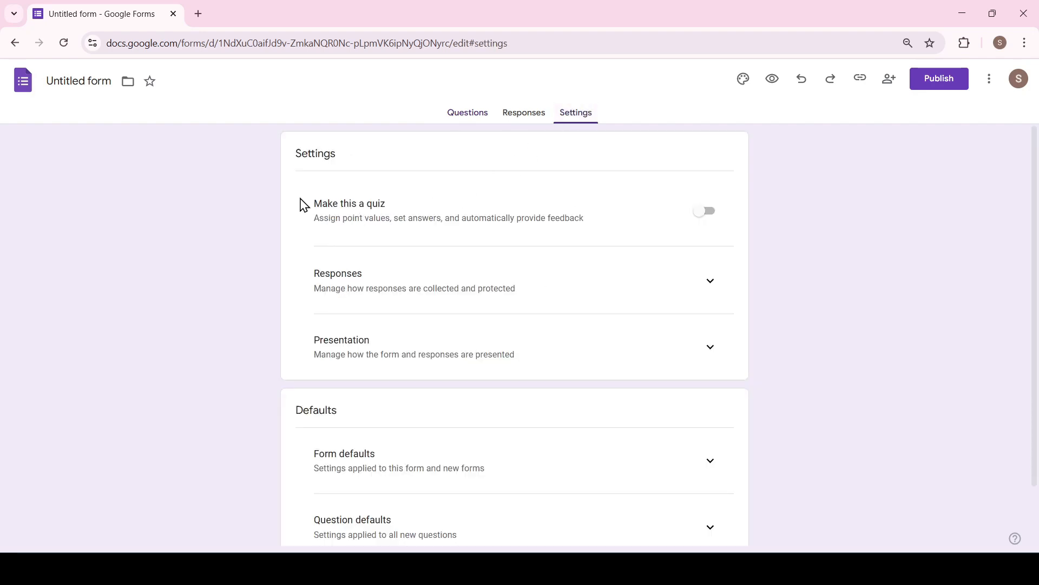
left_click(704, 210)
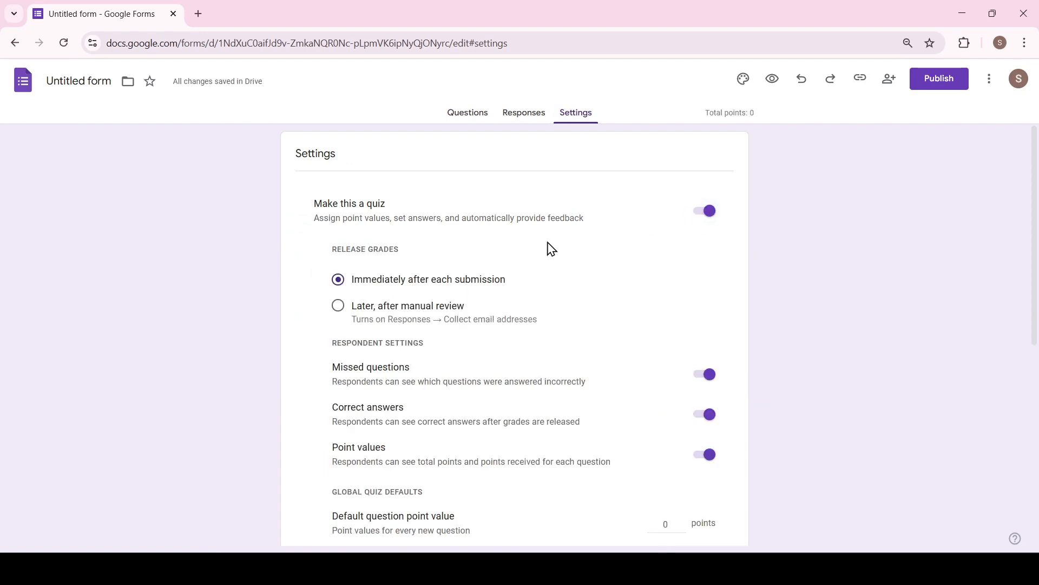
mouse_move(420, 455)
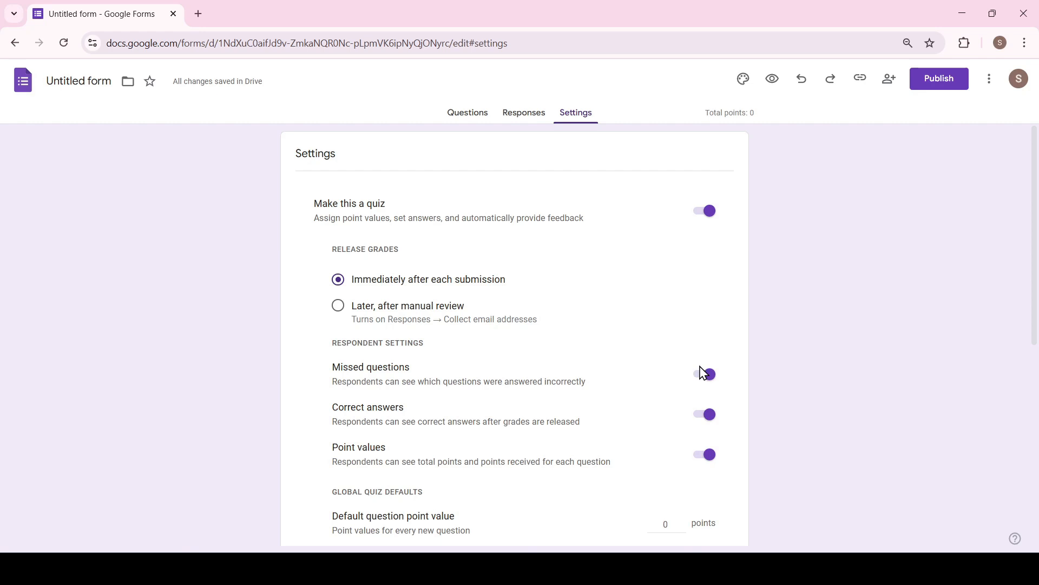
left_click(705, 374)
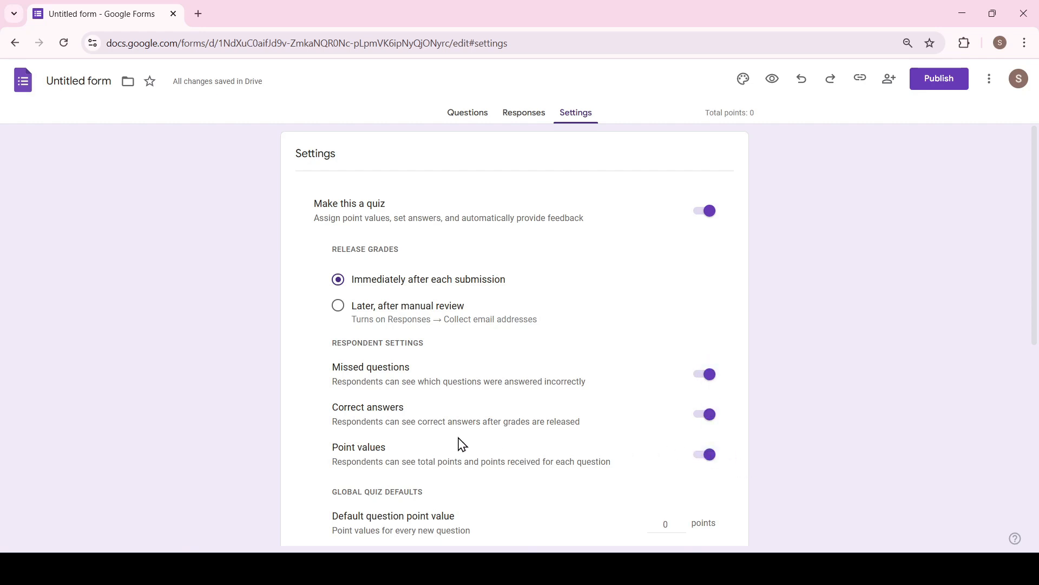
mouse_move(500, 429)
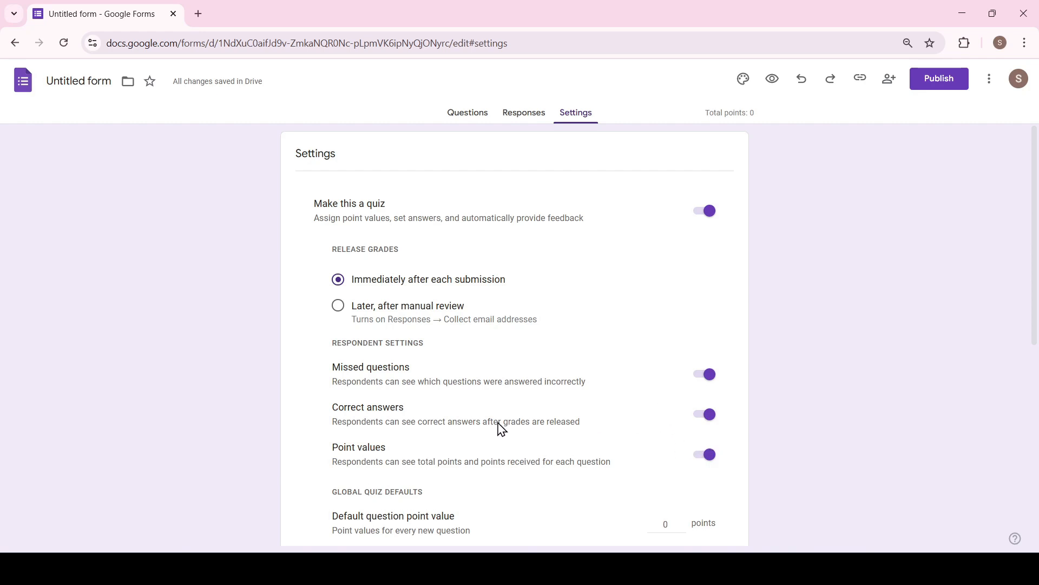
mouse_move(696, 413)
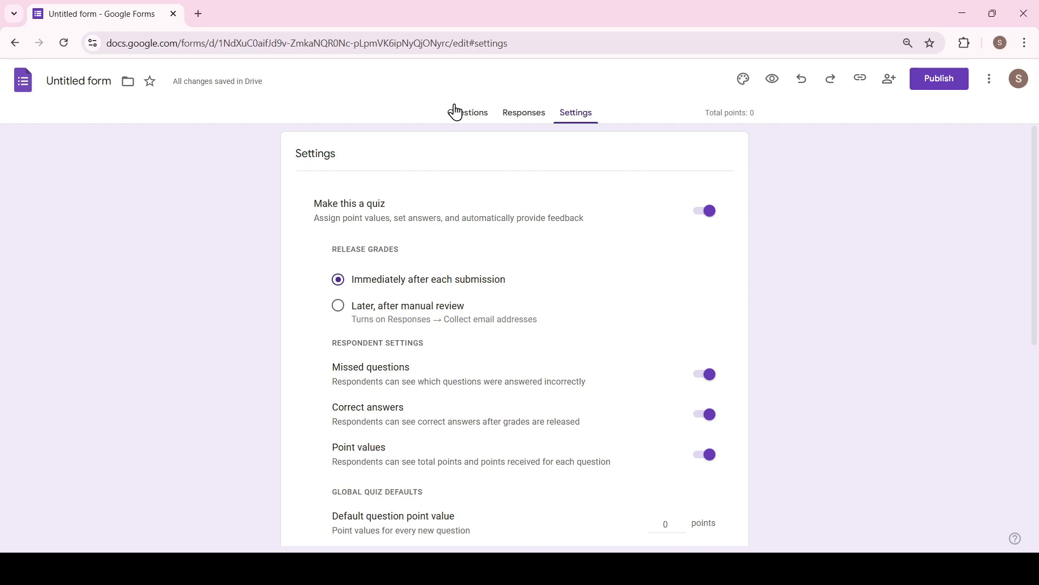
Step: Create question '2+2=?' with options 1, 2, 4, keying 4 correct for 3 points, and add a question
left_click(468, 112)
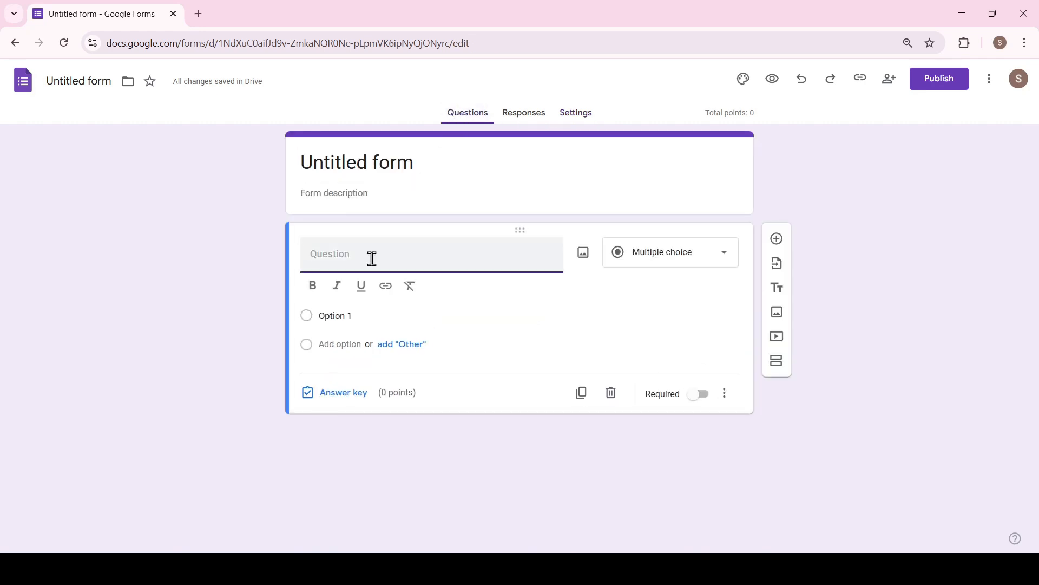
type("2+2=?")
left_click(438, 315)
type("1")
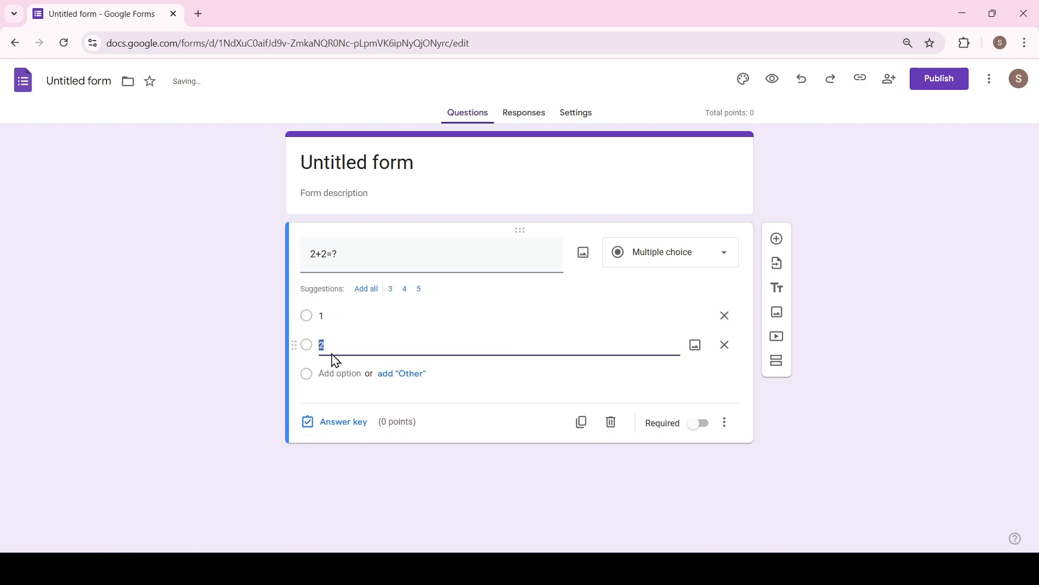
left_click(404, 288)
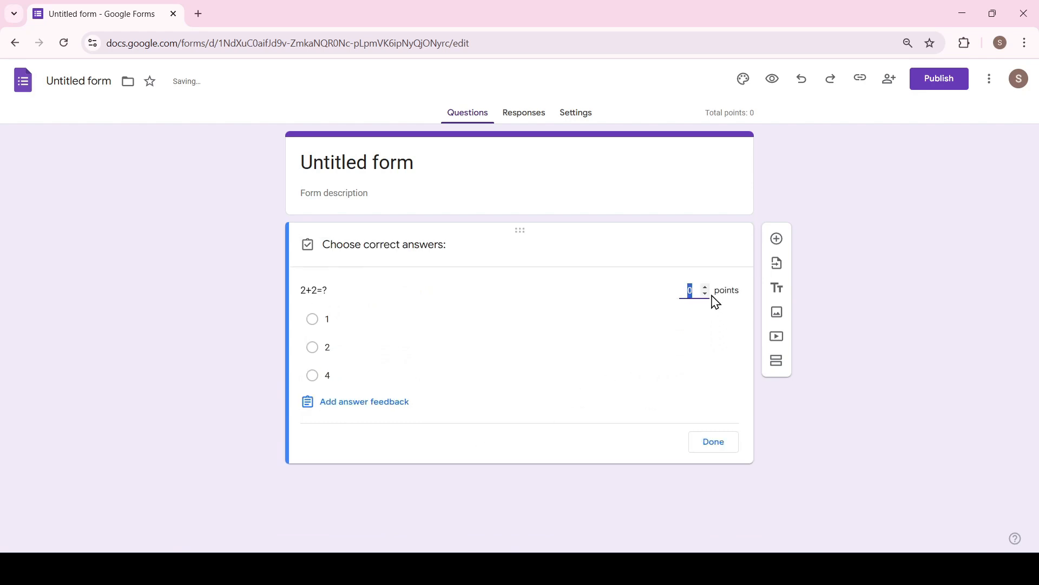
left_click(312, 375)
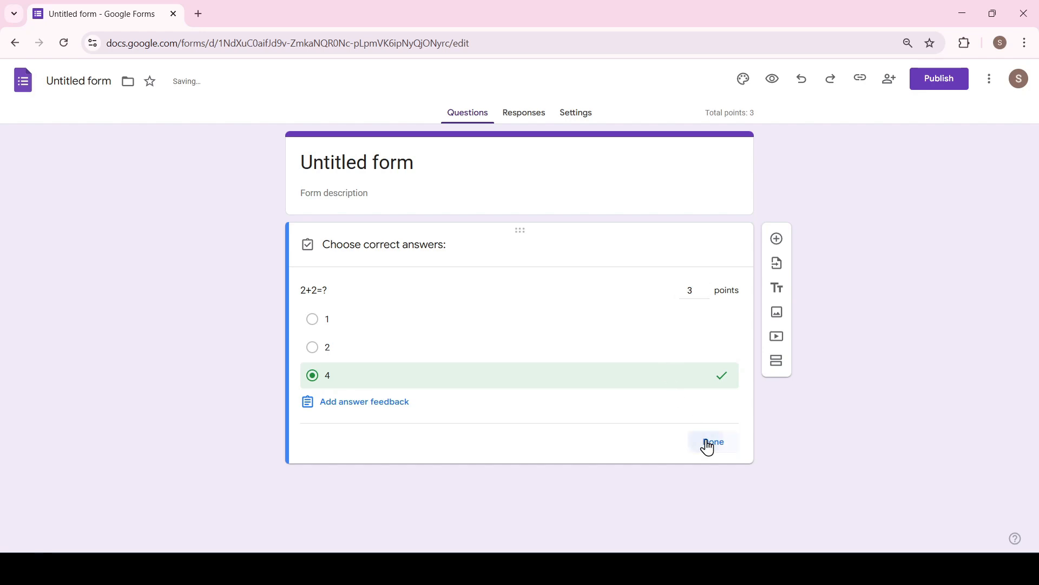
left_click(714, 442)
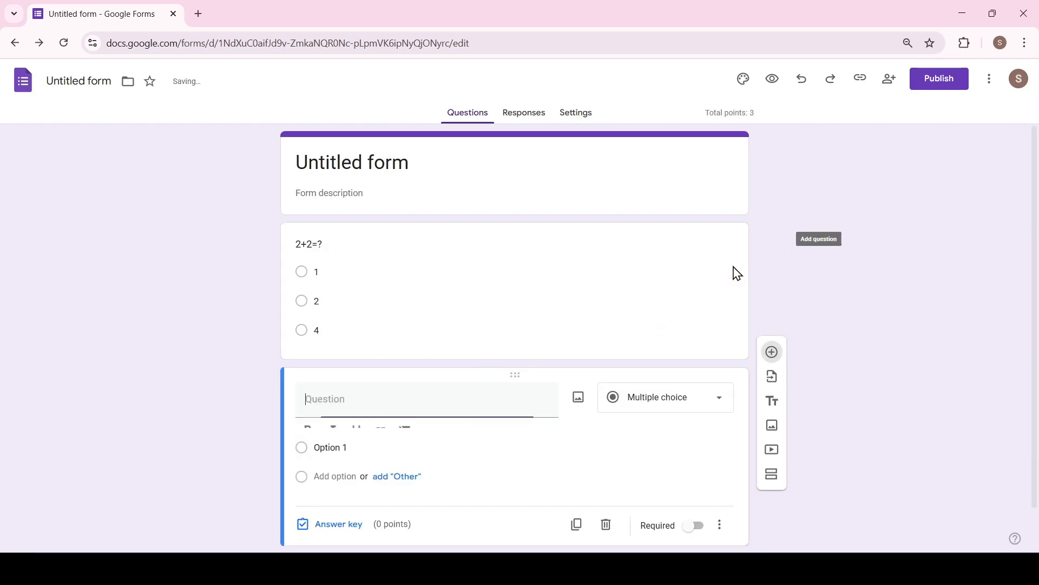
Step: Make '3>?' a Checkboxes question with options 1, 2, 4, keying 1 and 2 correct for 5 points
left_click(662, 396)
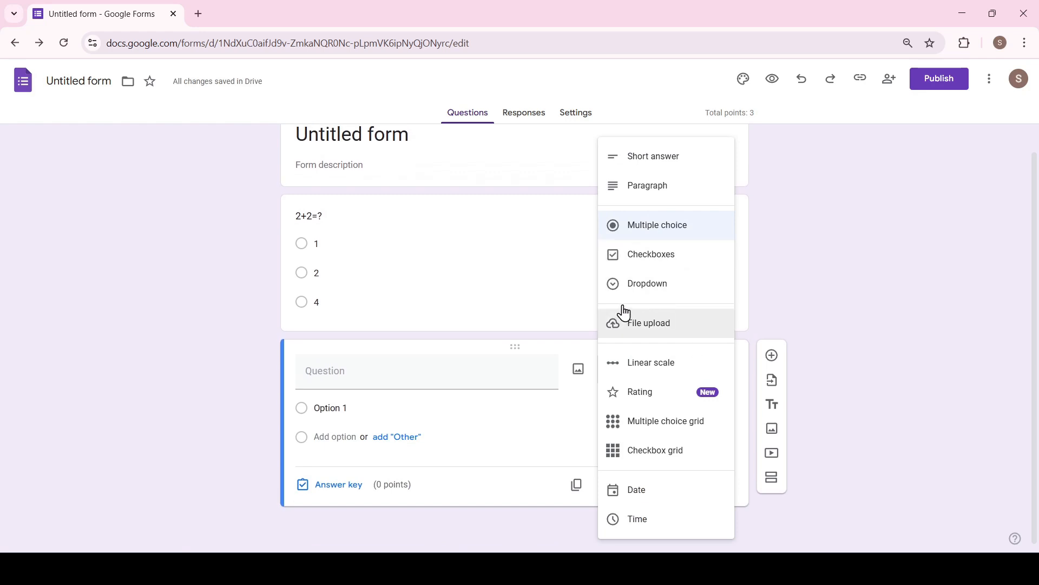
left_click(651, 253)
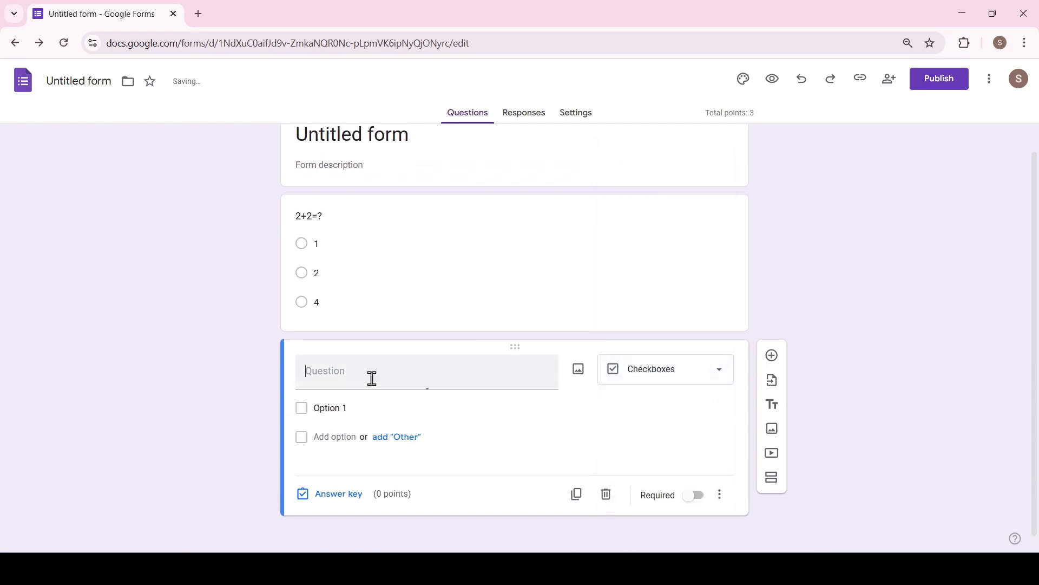
type("3>?")
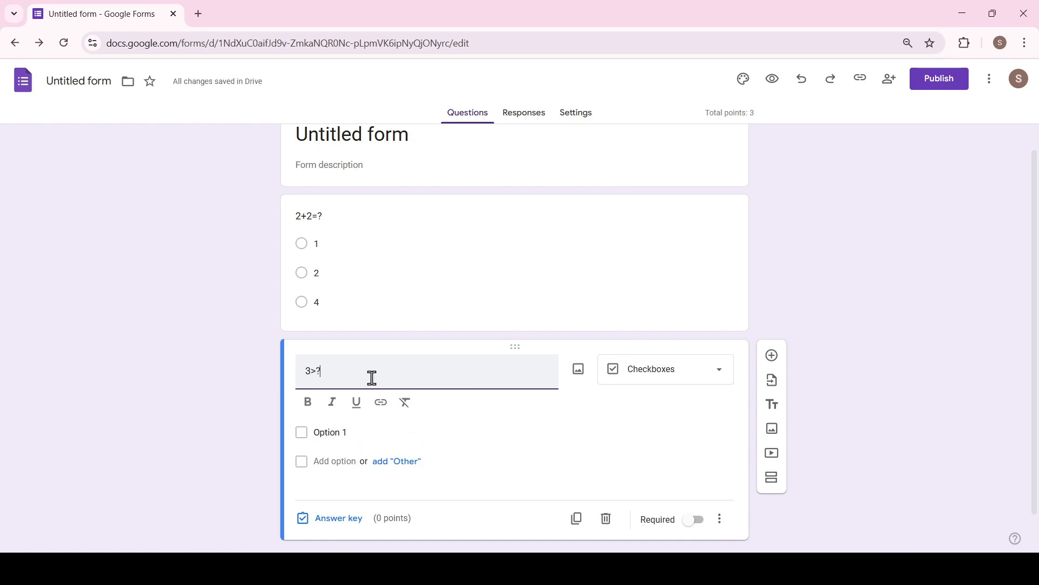
left_click(330, 432)
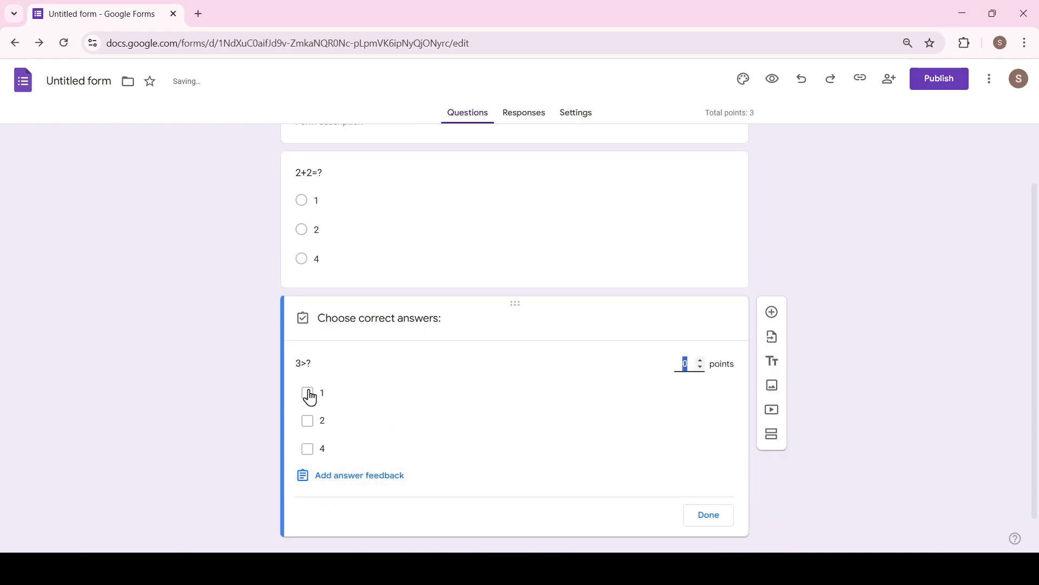
left_click(307, 392)
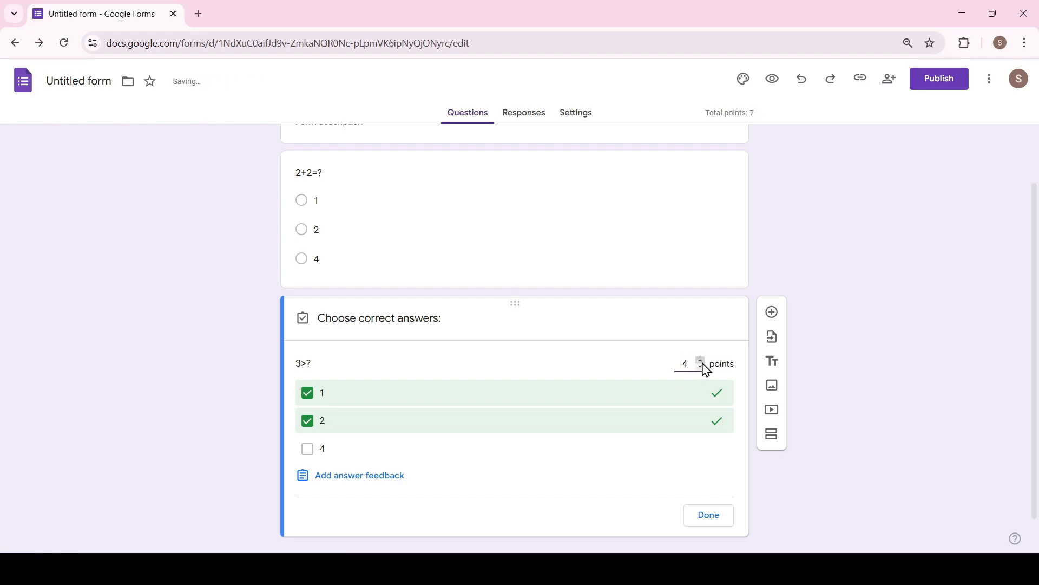
left_click(700, 359)
type("It's wrong!")
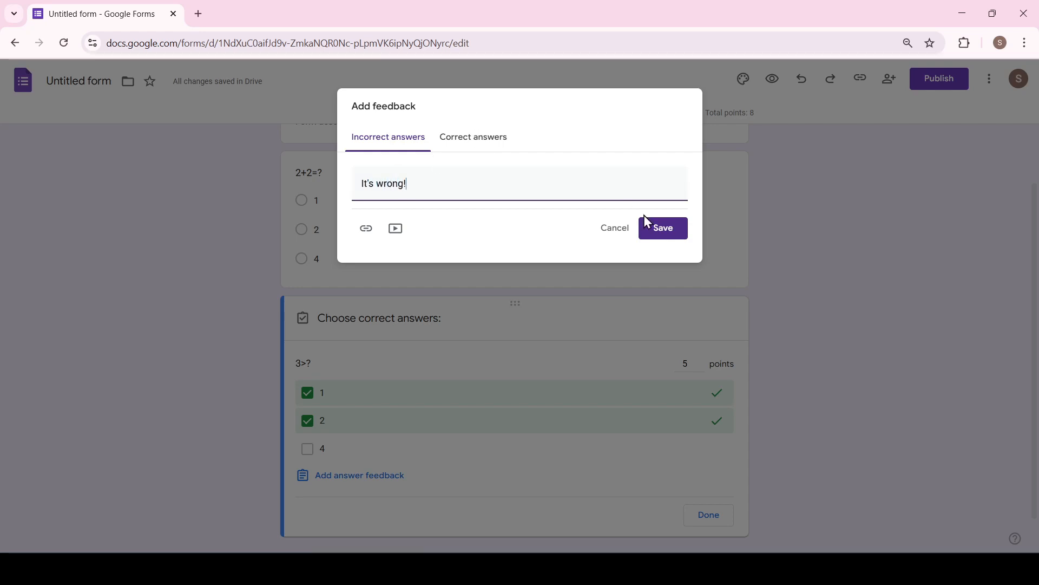
Step: Add correct-answer feedback 'It's right!' to 3>?, finish the question and publish the quiz
left_click(473, 136)
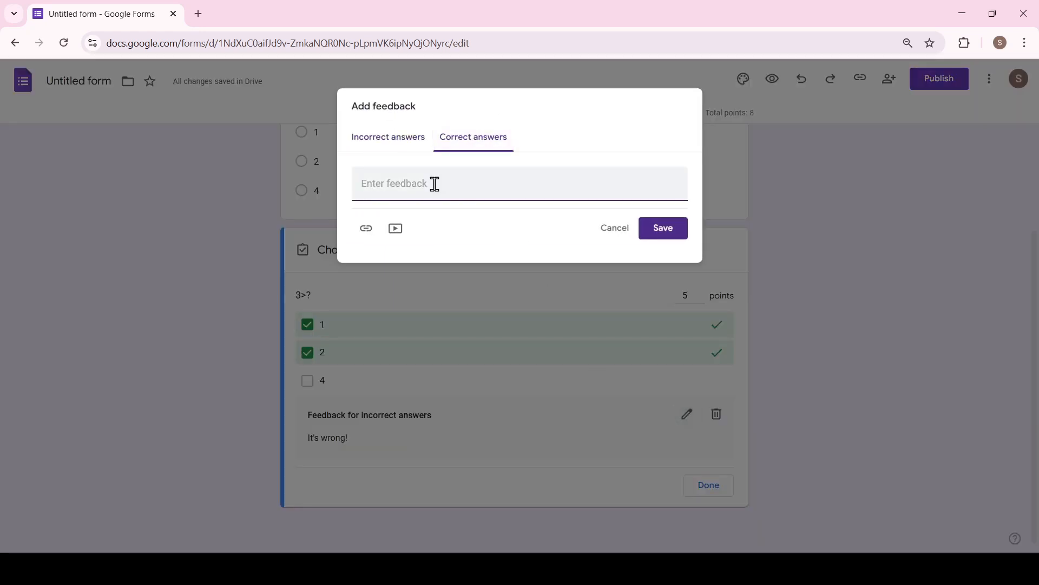
type("It's right!")
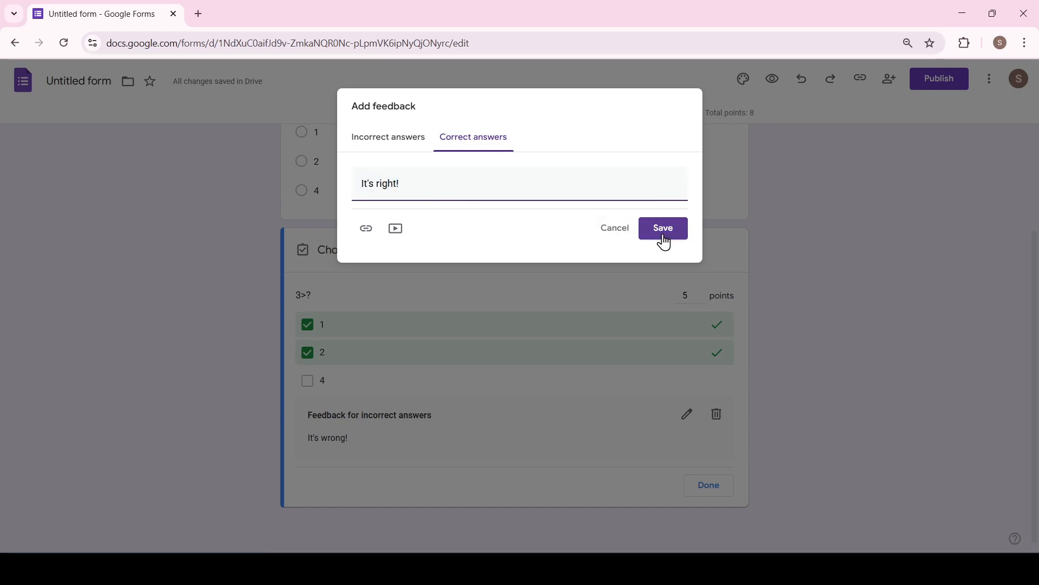
left_click(662, 228)
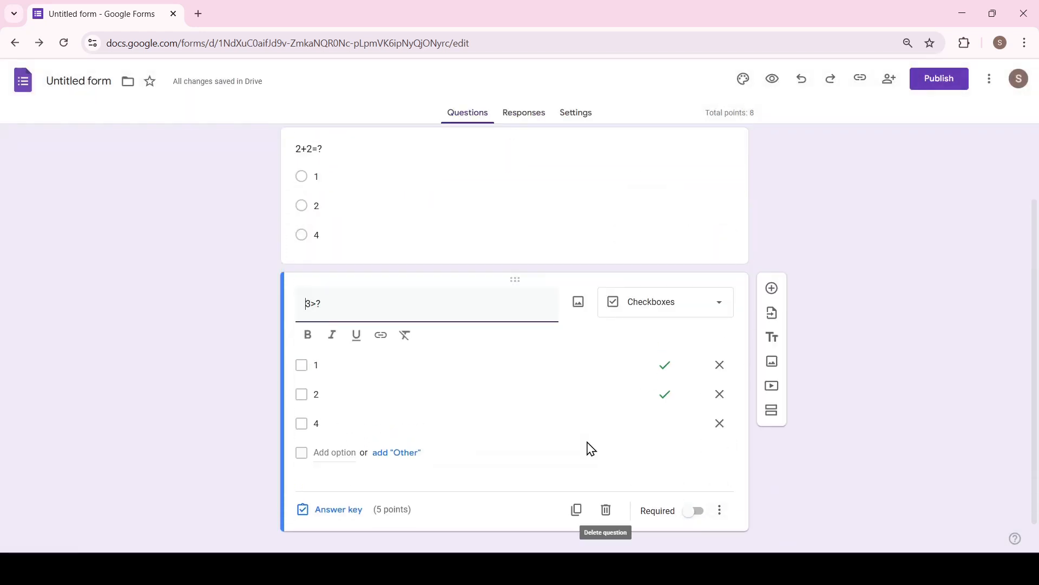
left_click(938, 78)
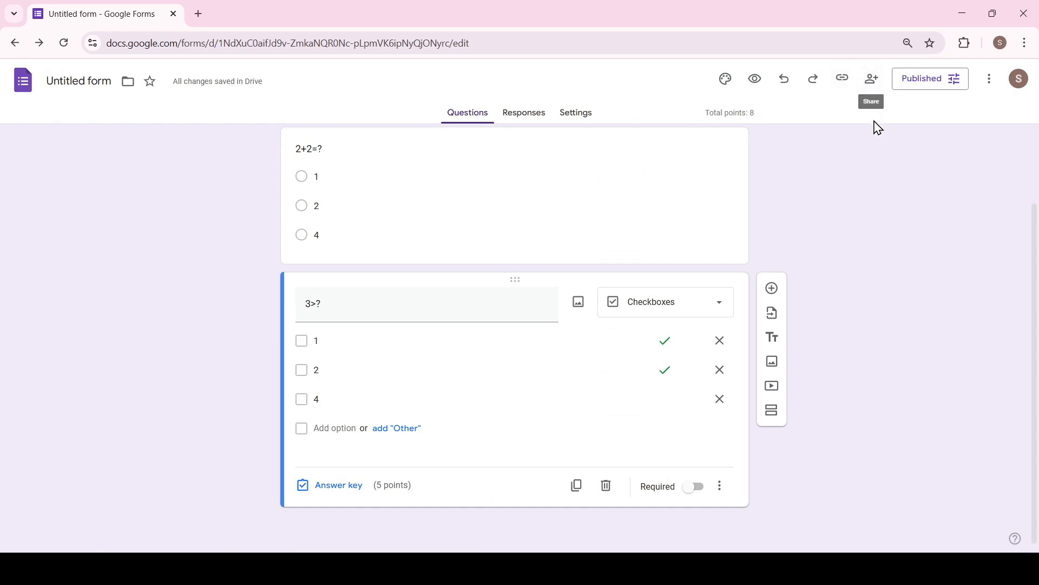
Step: Answer the live quiz with 4 for 2+2=? and 2 for 3>?, then submit the response
left_click(871, 78)
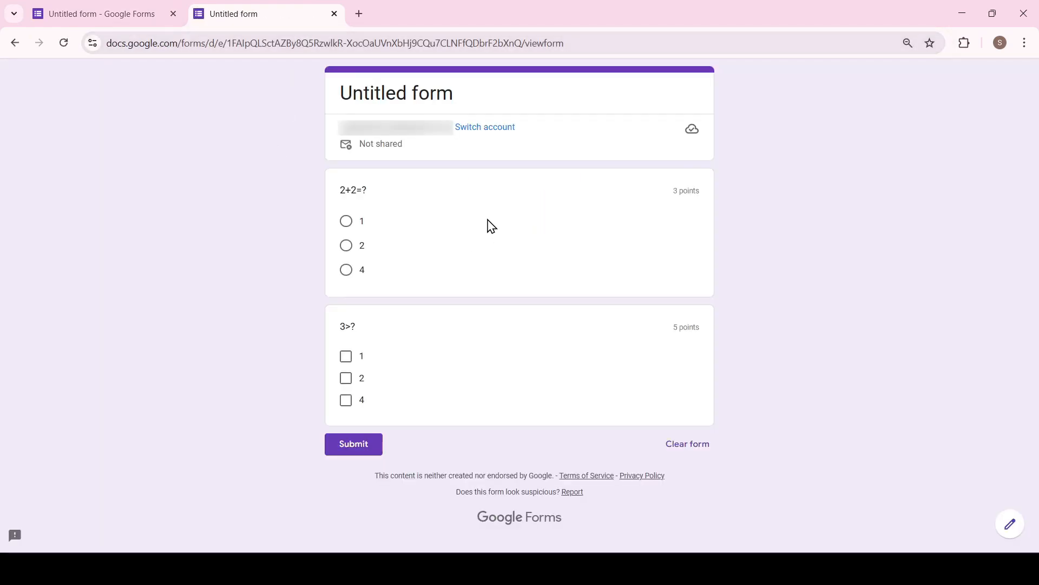
left_click(346, 270)
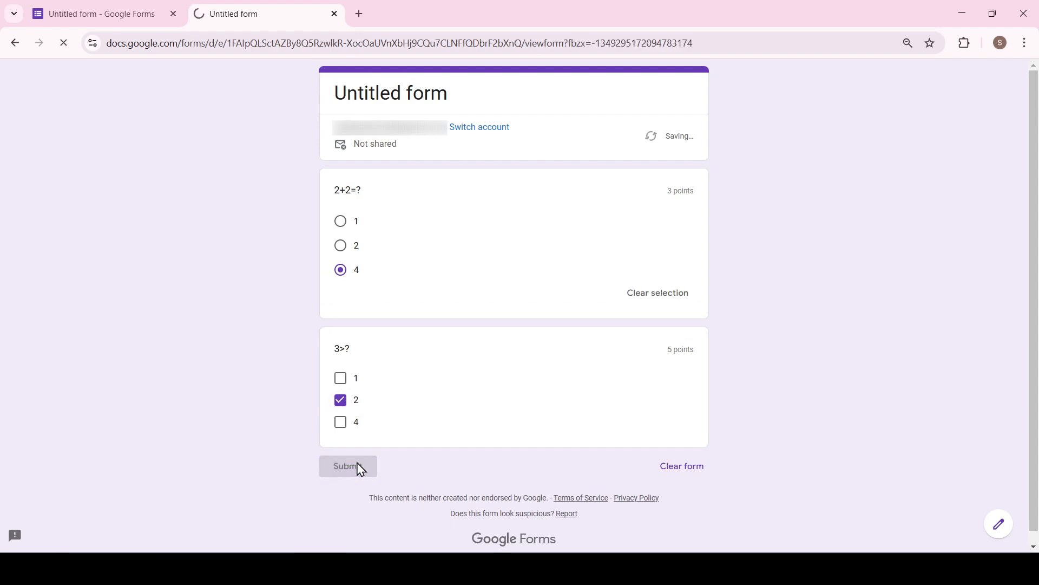
left_click(348, 466)
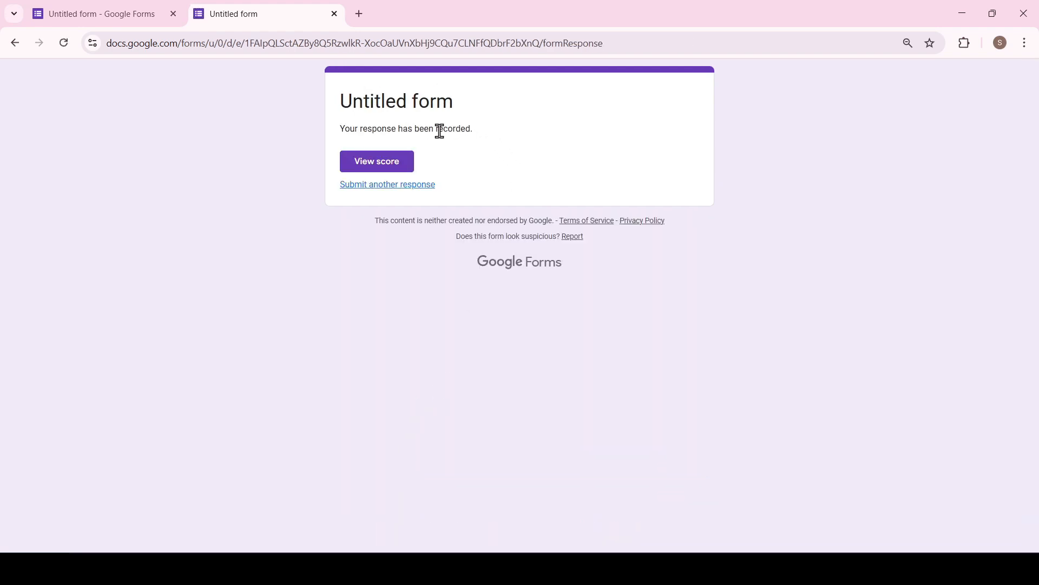
mouse_move(377, 160)
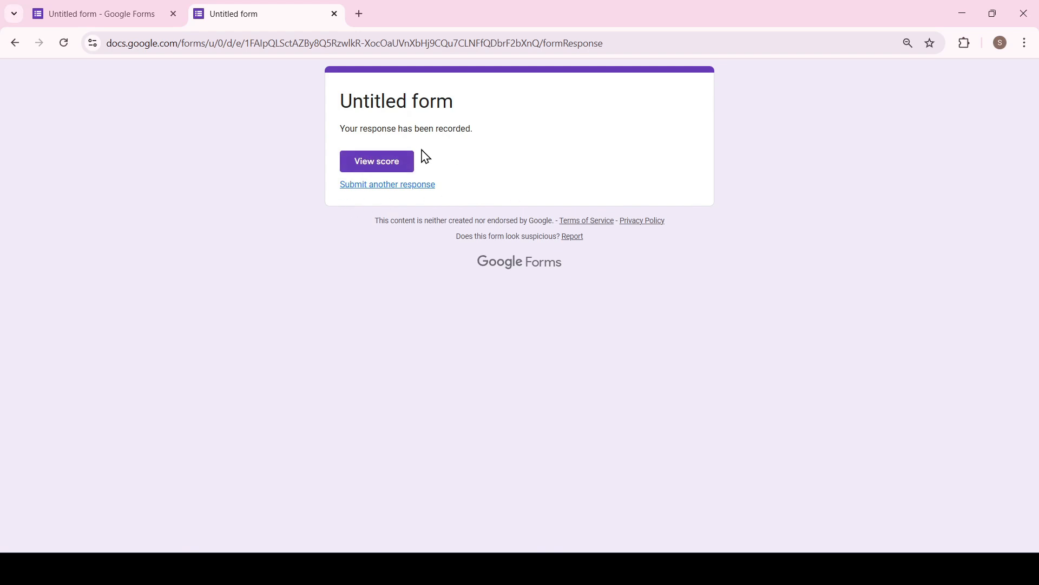
Step: View the 3/8 score with per-question feedback, then return to the form editor
left_click(376, 162)
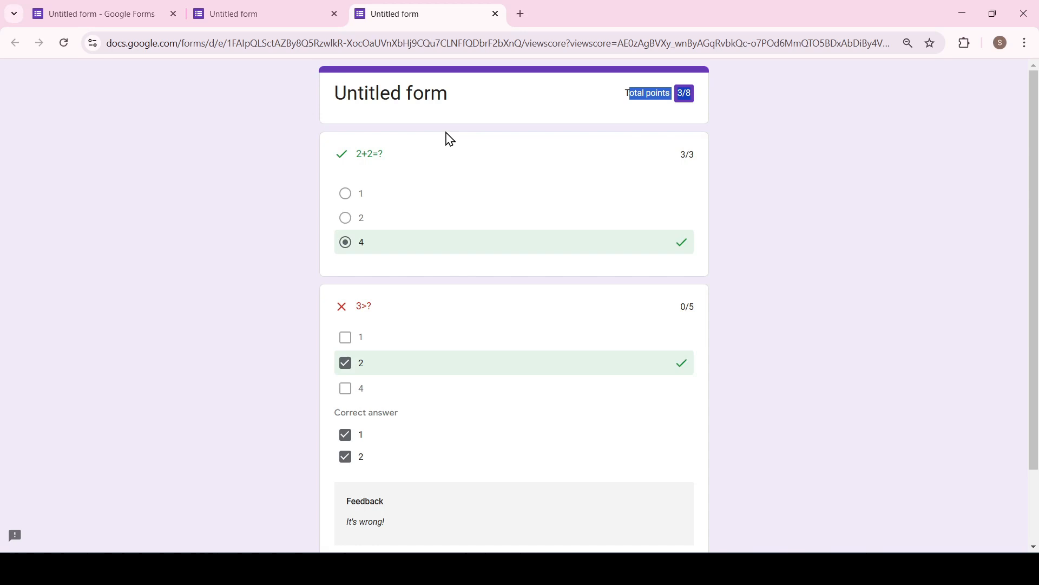
mouse_move(306, 348)
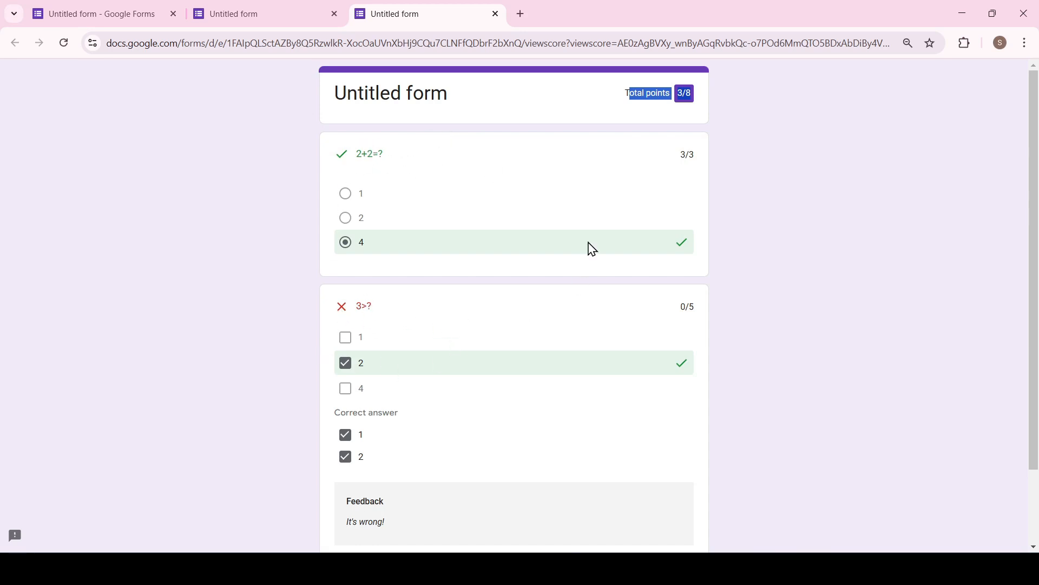
mouse_move(507, 414)
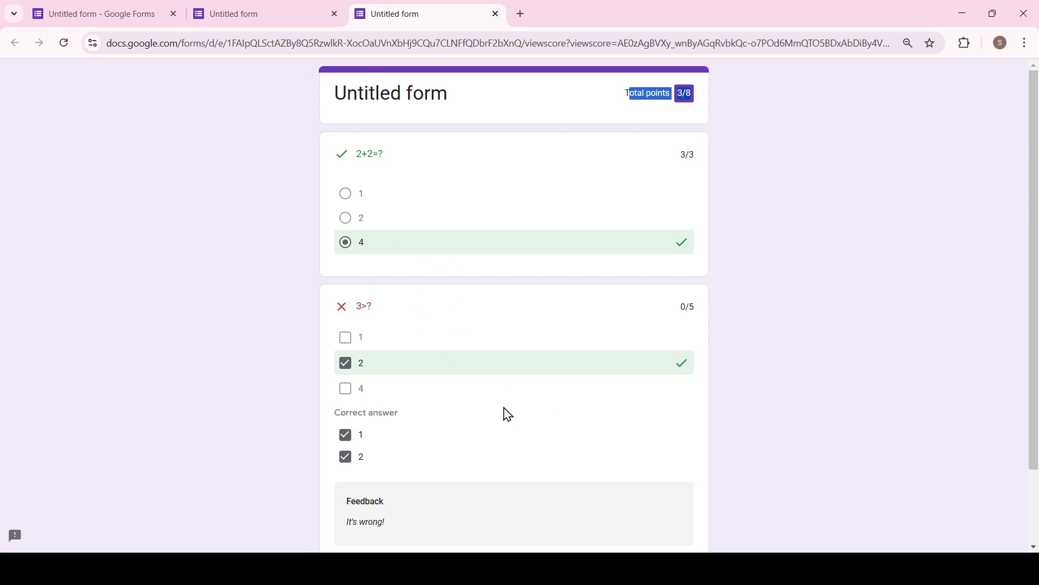
left_click(101, 13)
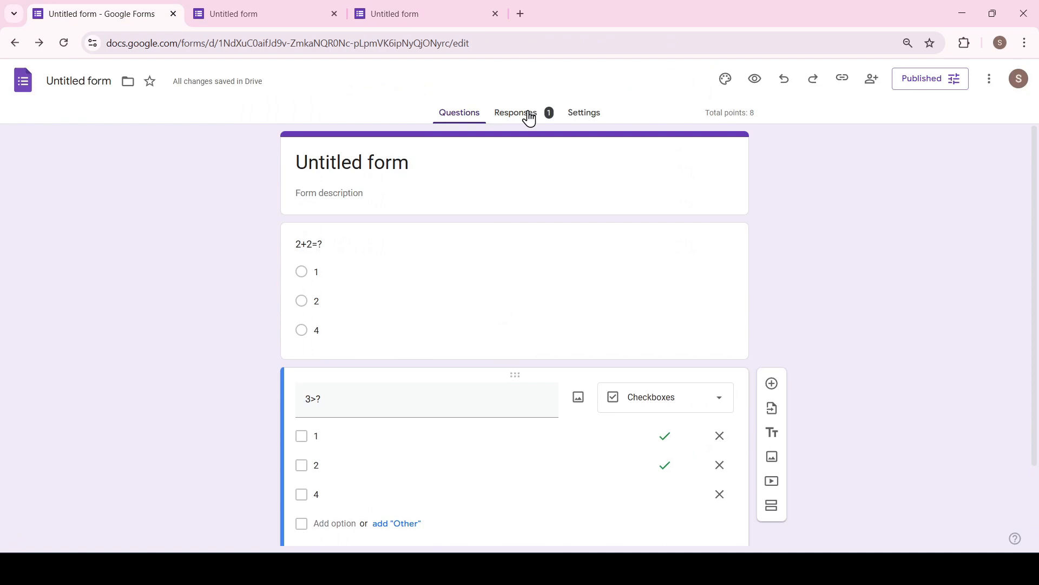
Step: Browse the Responses Summary, Question and Individual views, then start linking responses to Sheets
left_click(516, 112)
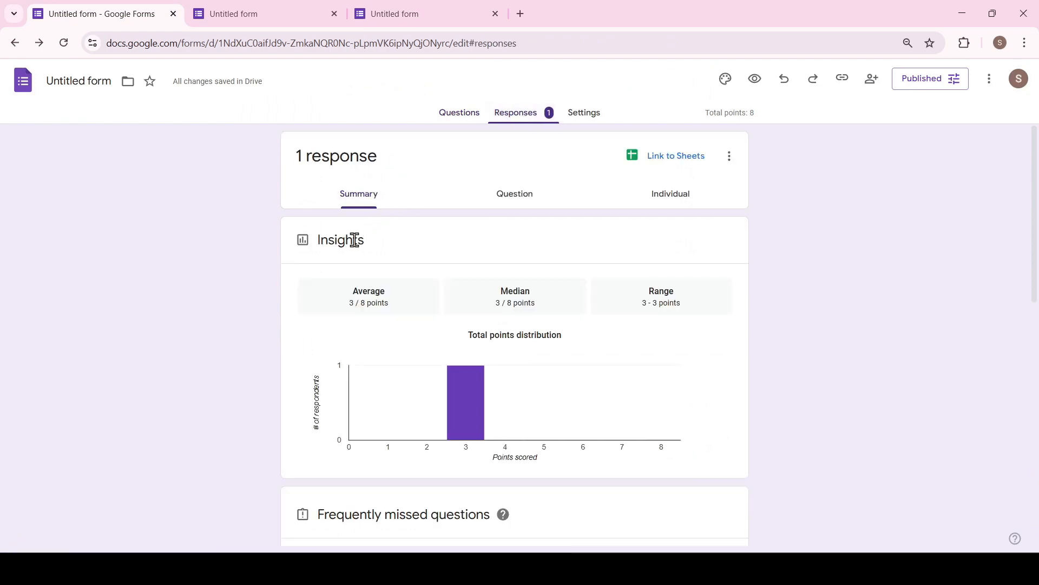
scroll("down", 3)
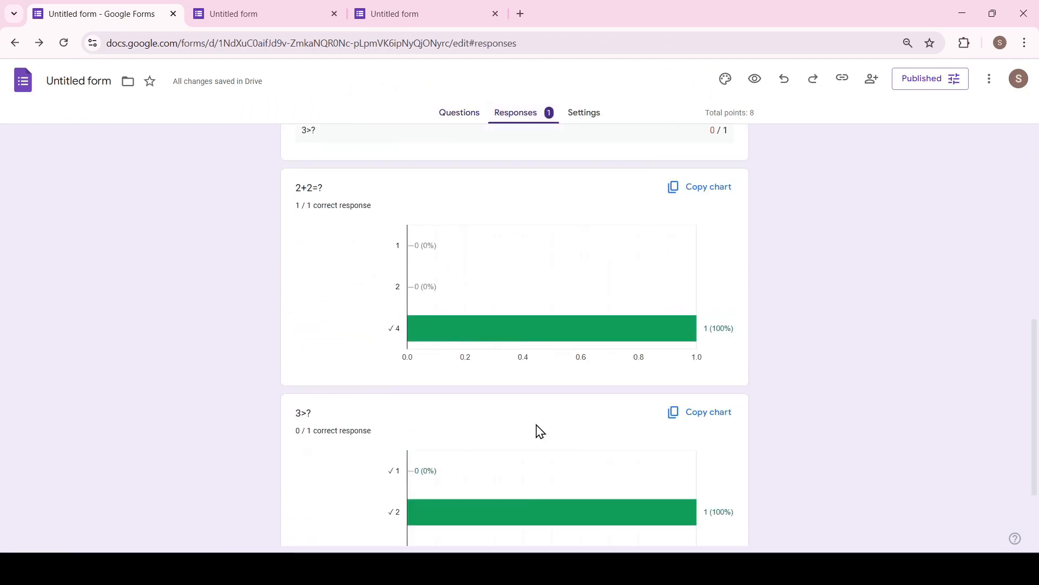
scroll("up", 3)
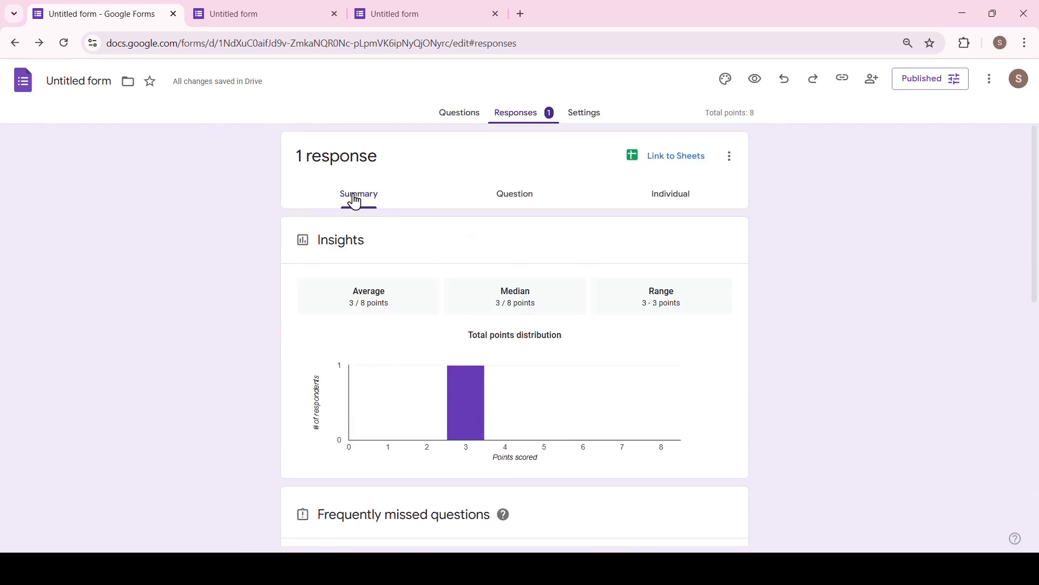
left_click(516, 192)
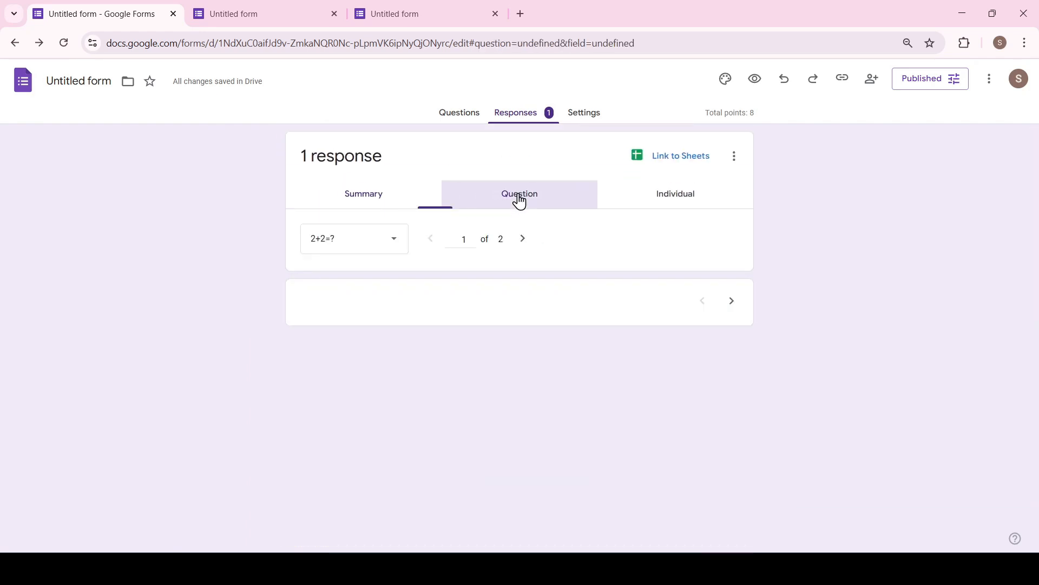
left_click(518, 193)
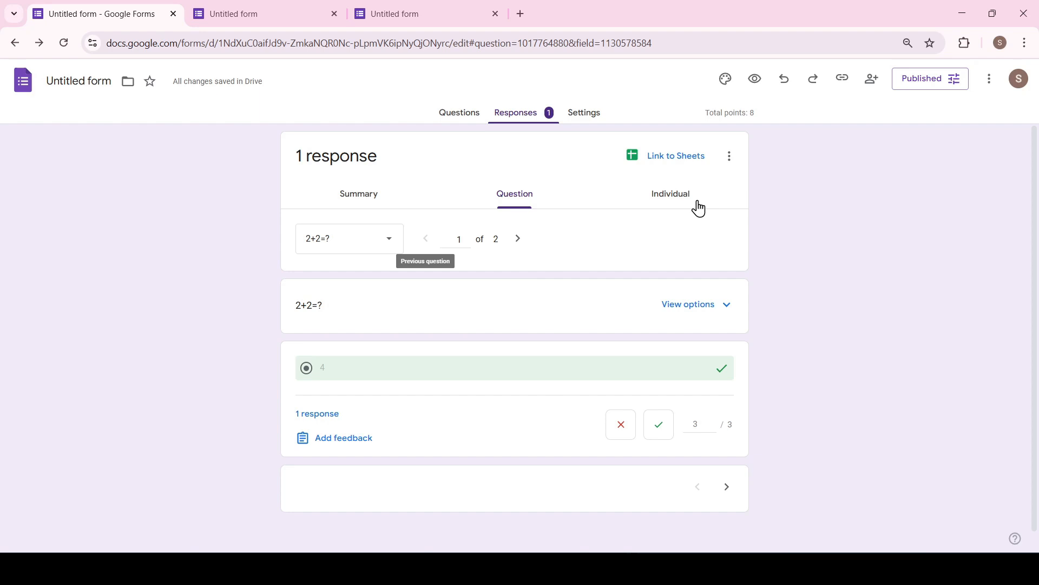
left_click(670, 194)
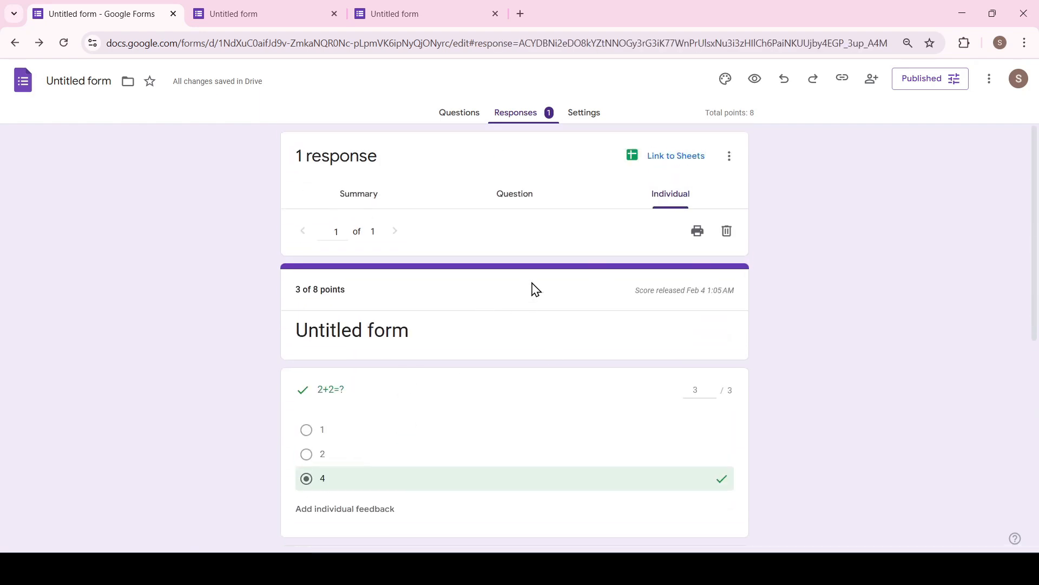
left_click(674, 155)
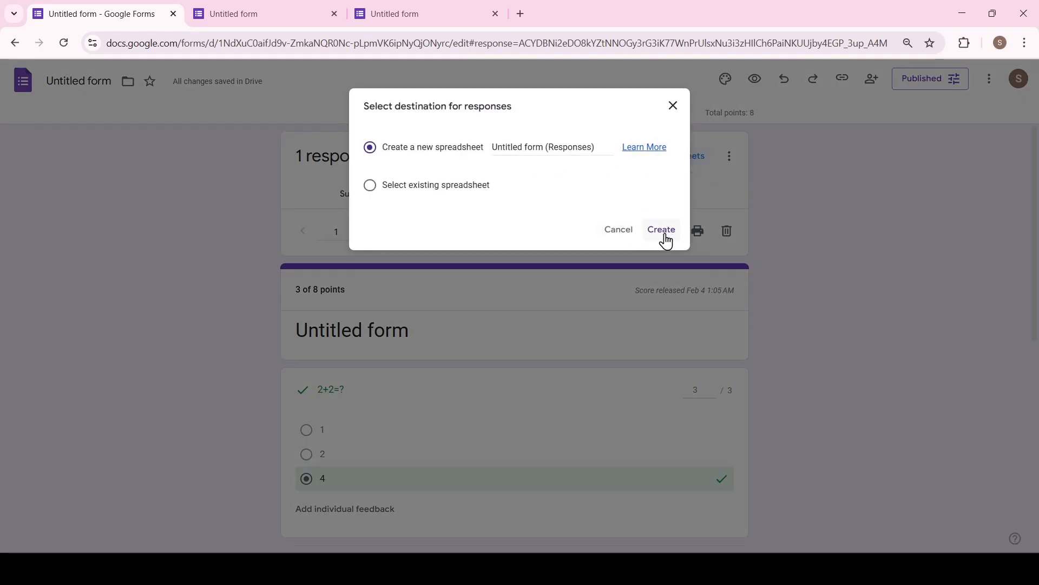
Step: Create a new responses spreadsheet and open it in Google Sheets showing the 3 / 8 entry
left_click(661, 230)
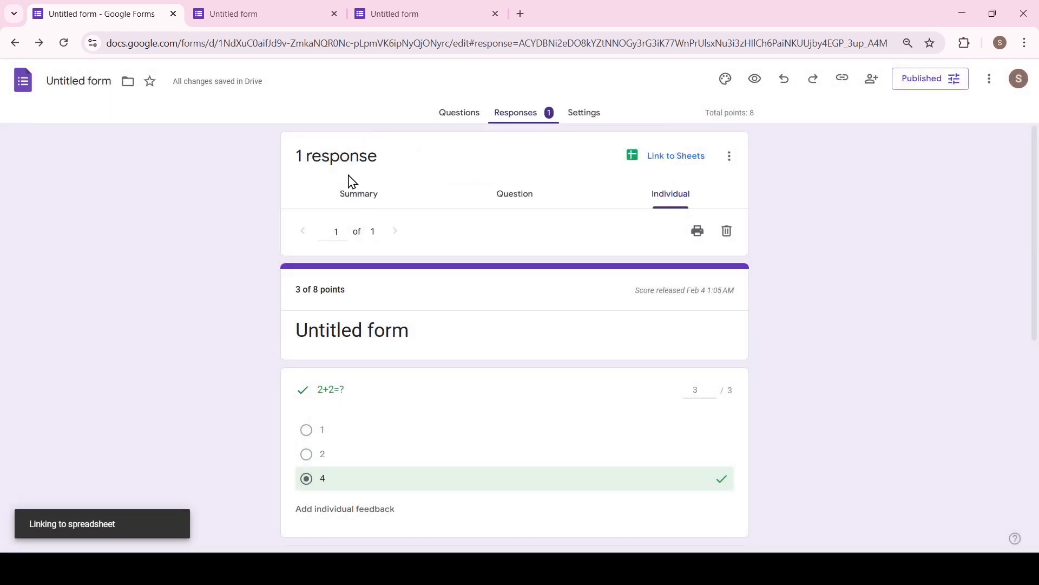
left_click(675, 154)
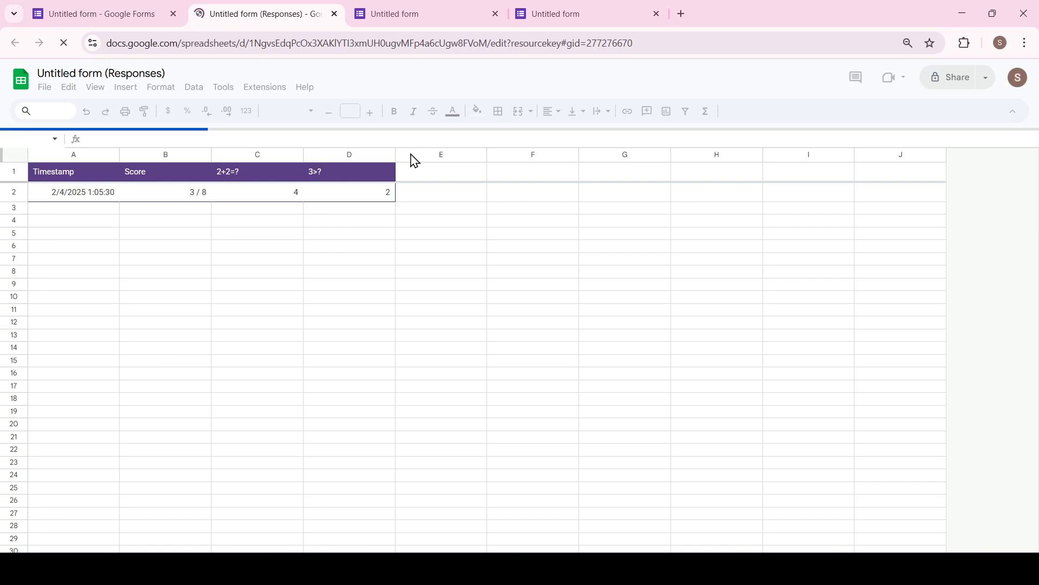